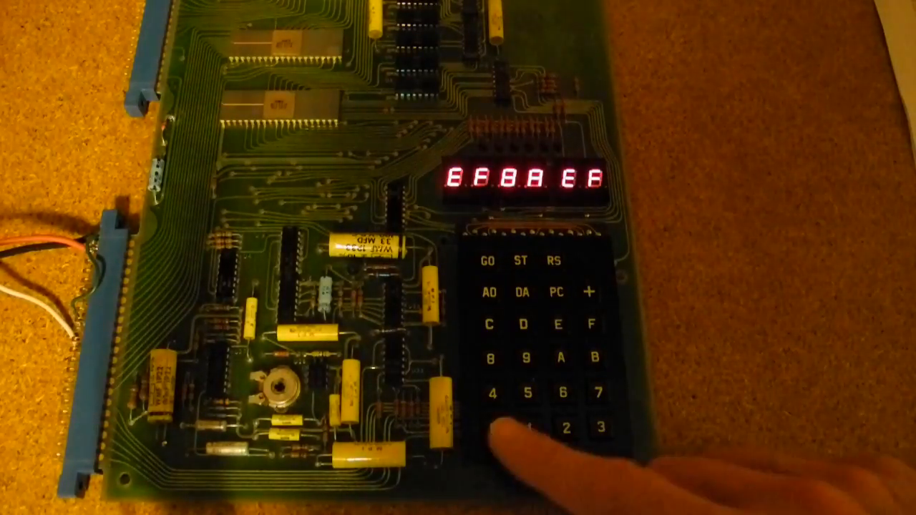
Step: Display memory address 0000, which holds the value 13
click(490, 429)
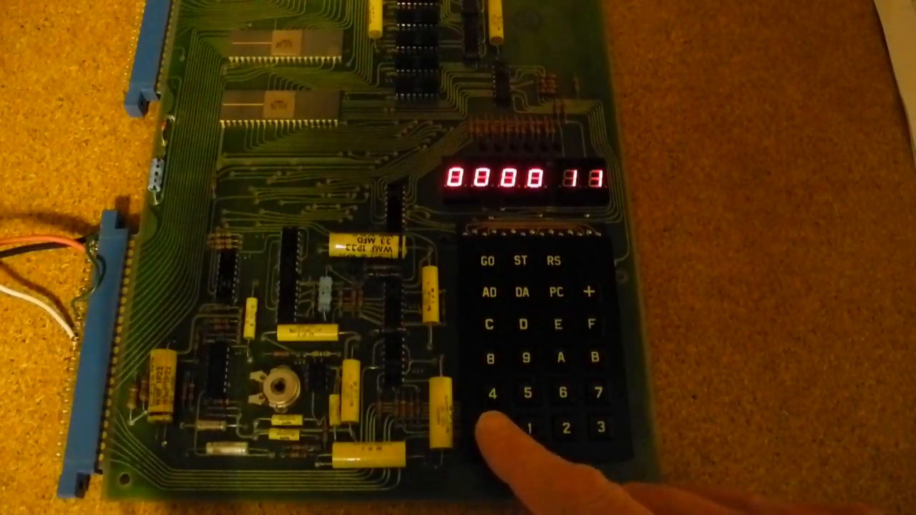
click(491, 427)
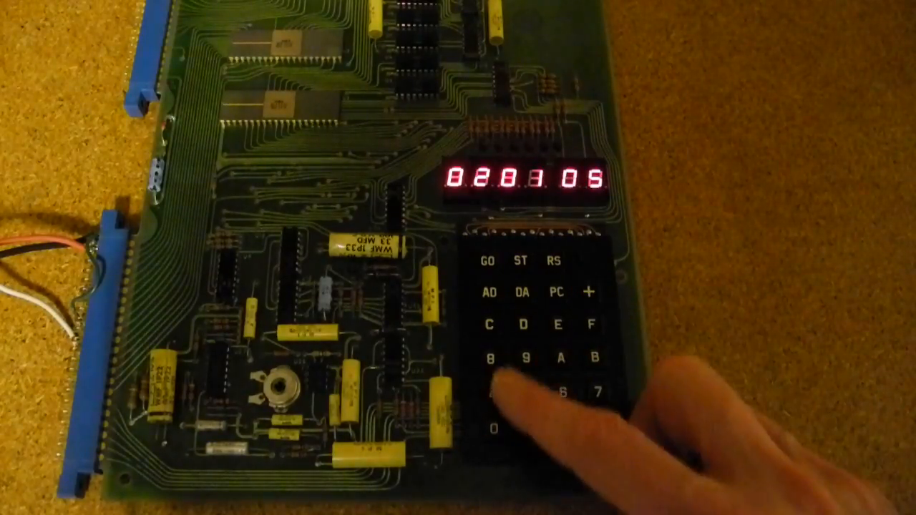
Step: Enter program bytes from 0201 through 0208 (value 84), advancing to 0209
click(589, 292)
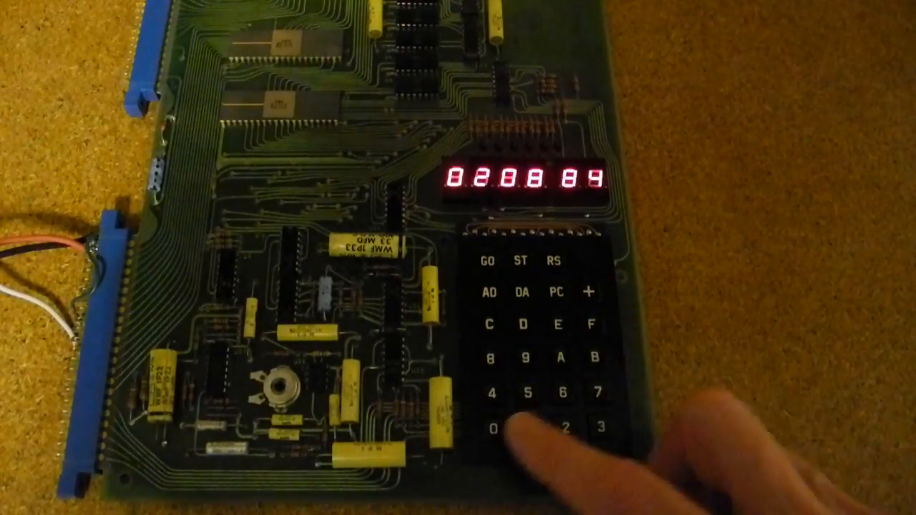
click(489, 437)
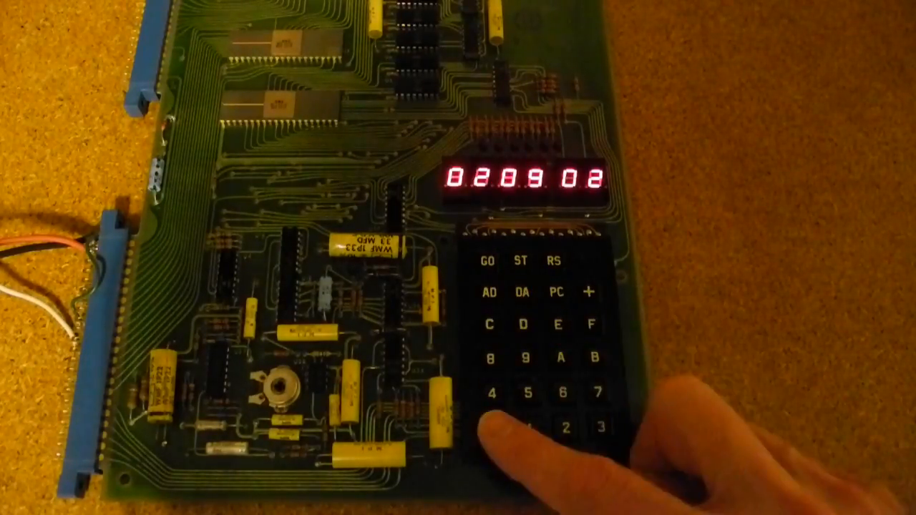
Step: Key in a new address and show the program counter's address on the display
click(487, 426)
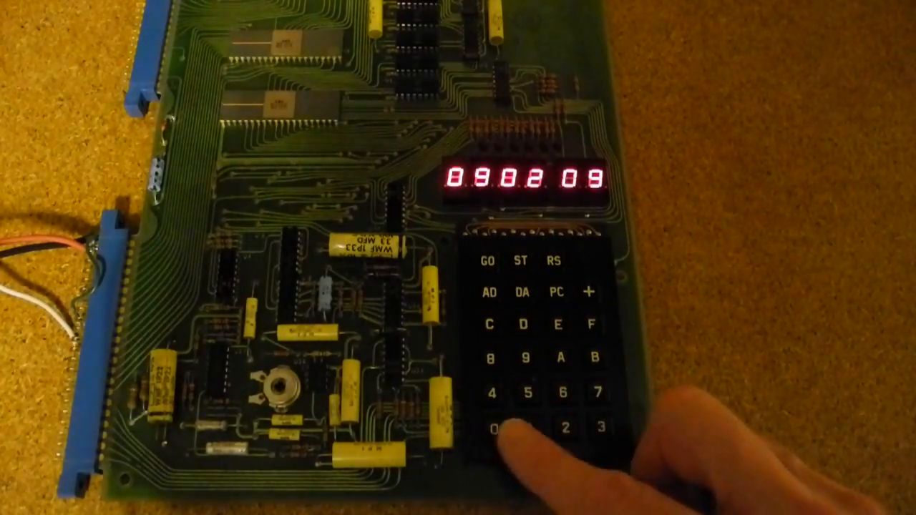
click(490, 430)
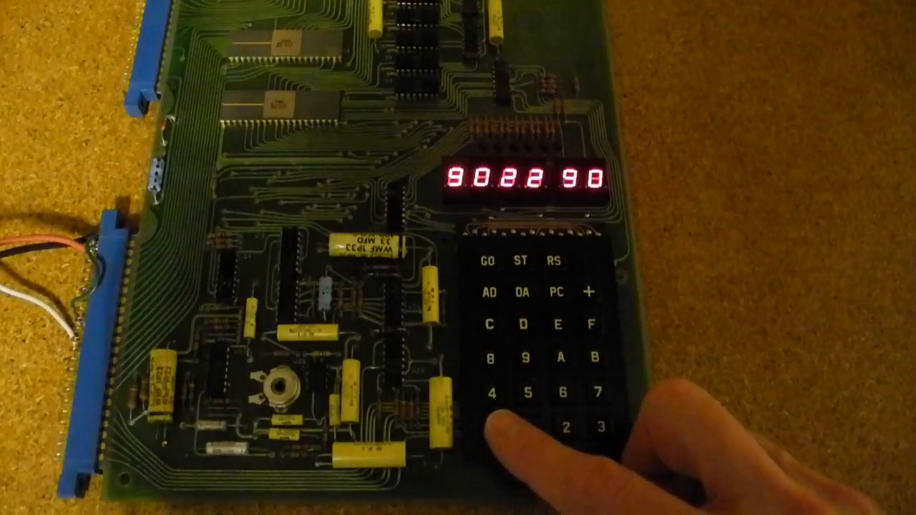
click(489, 427)
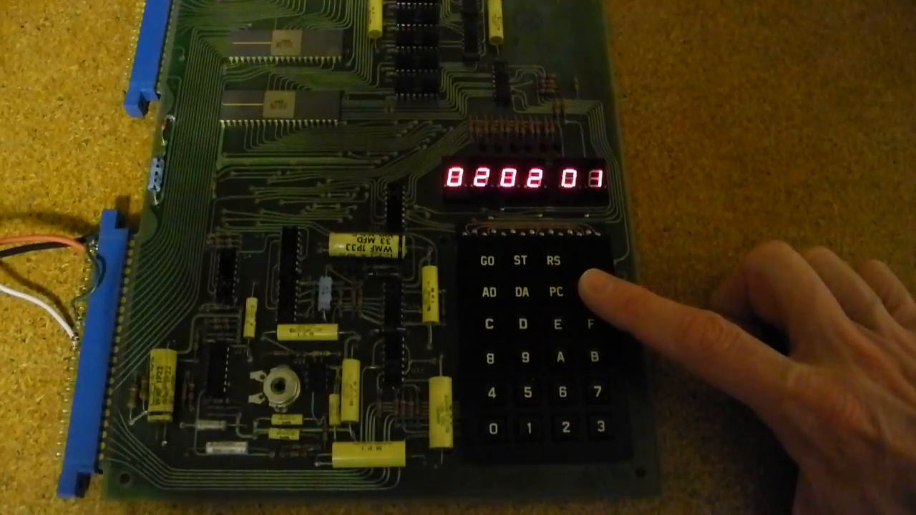
click(561, 294)
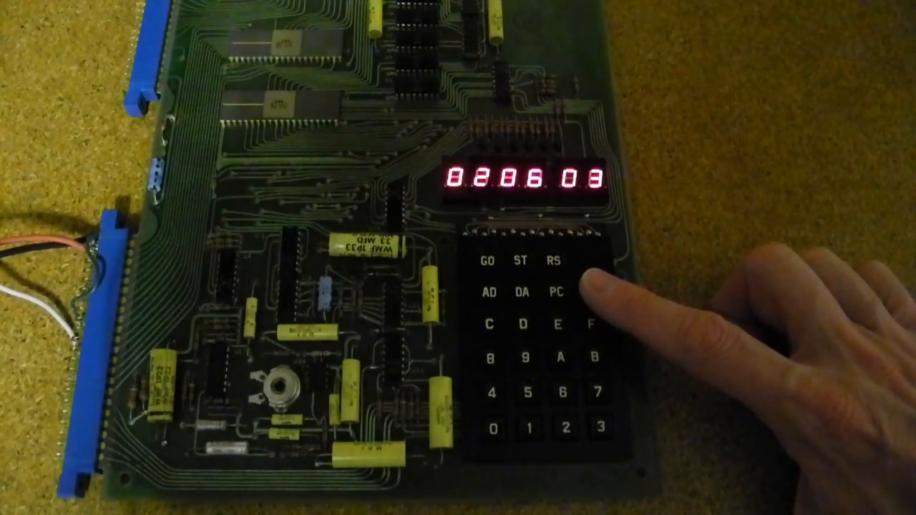
Step: Single-step two instructions with GO, advancing the display to 0208 then 0209
click(558, 292)
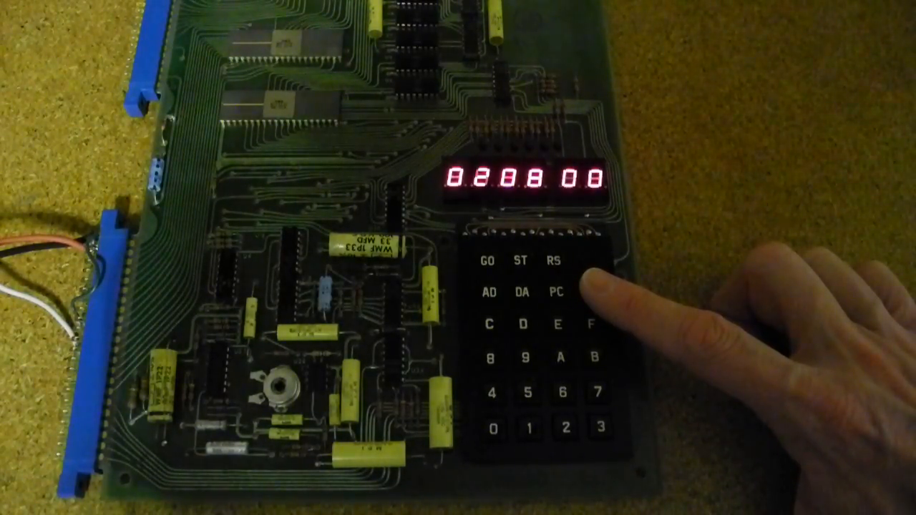
click(593, 293)
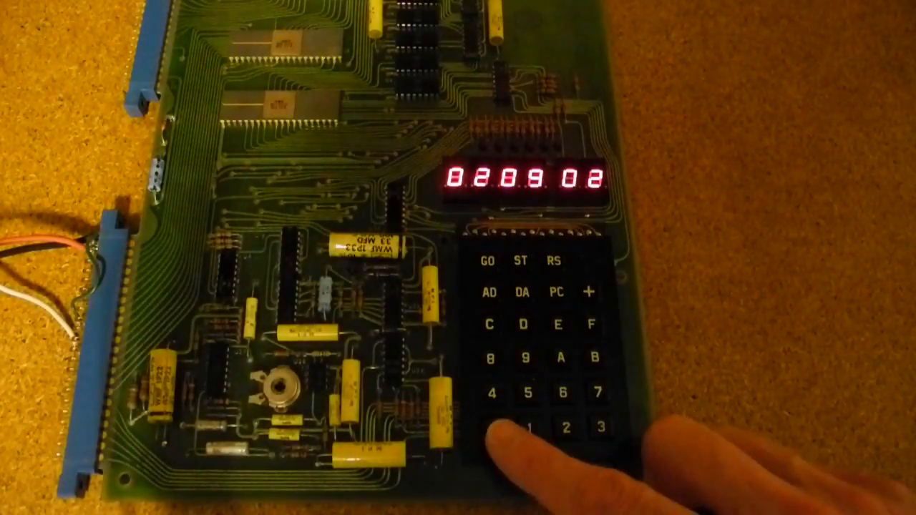
click(490, 427)
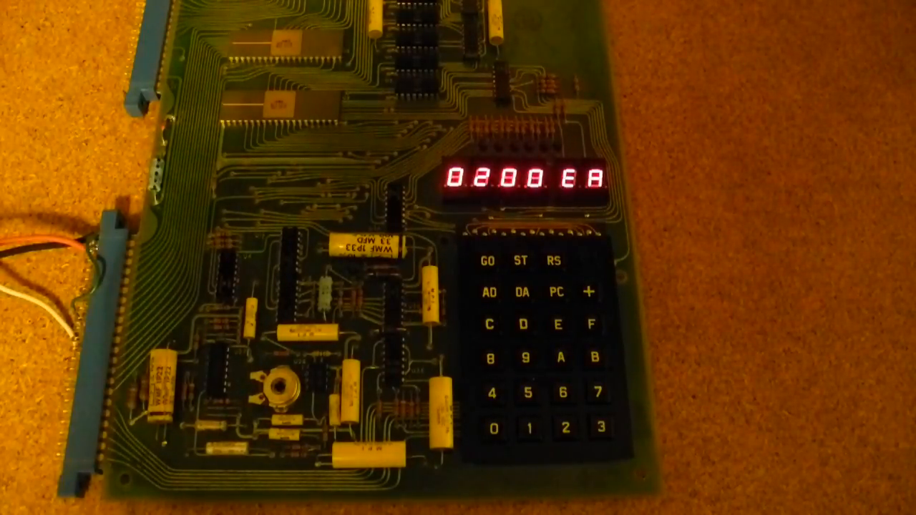
Step: Return the display to the program start 0200, which holds EA
click(591, 323)
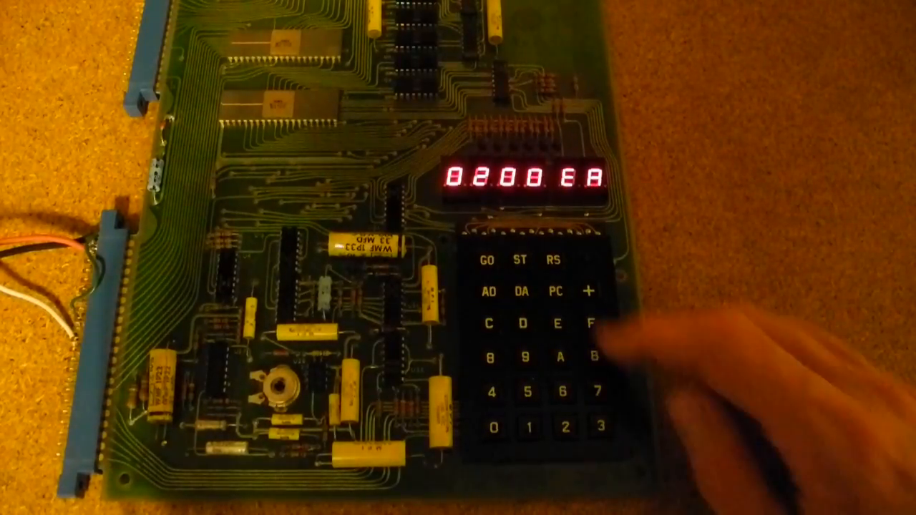
click(589, 292)
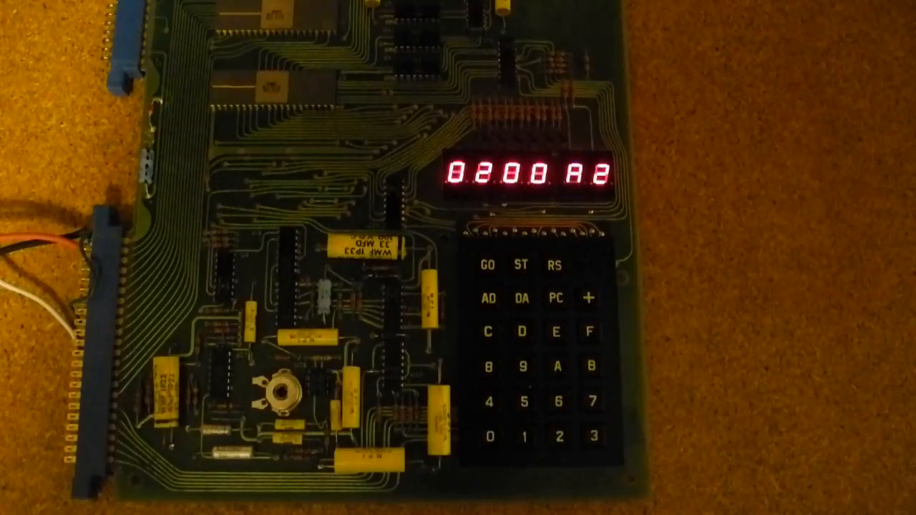
Step: Enter the next clock-program byte past 0202, then return to start address 0200 holding A2
click(489, 438)
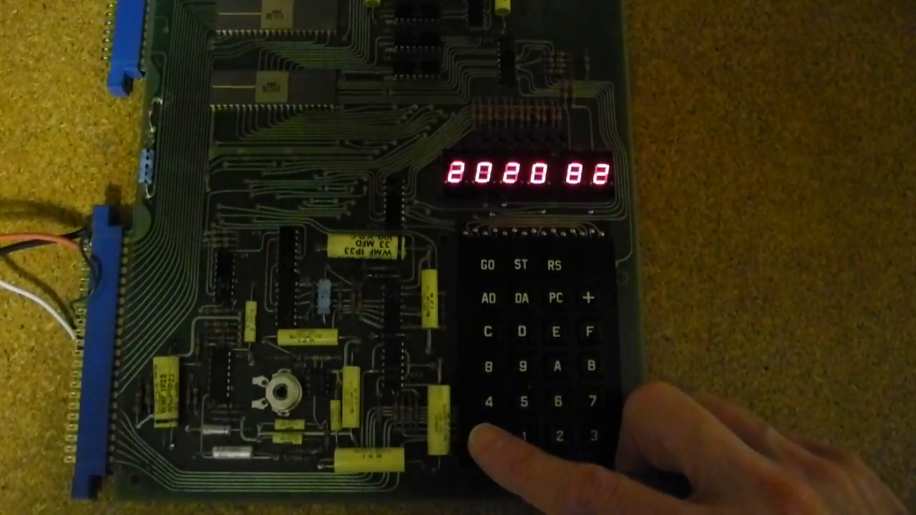
click(488, 437)
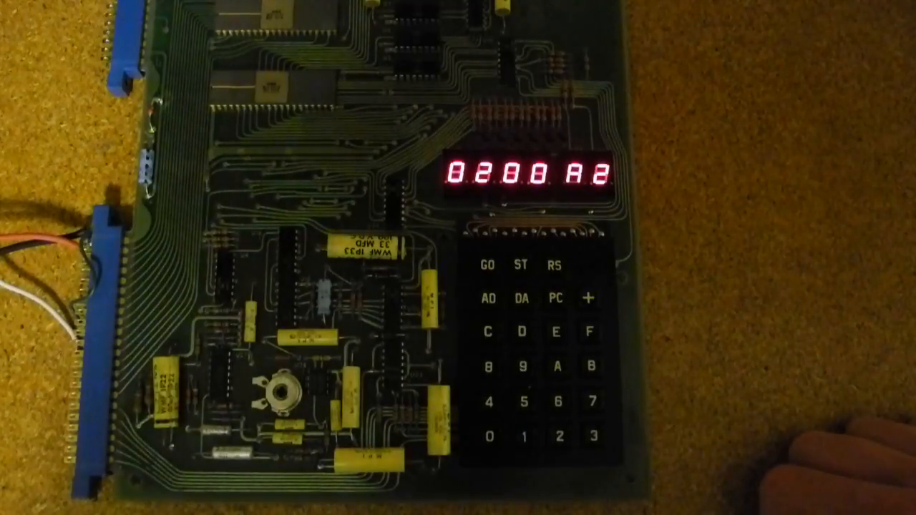